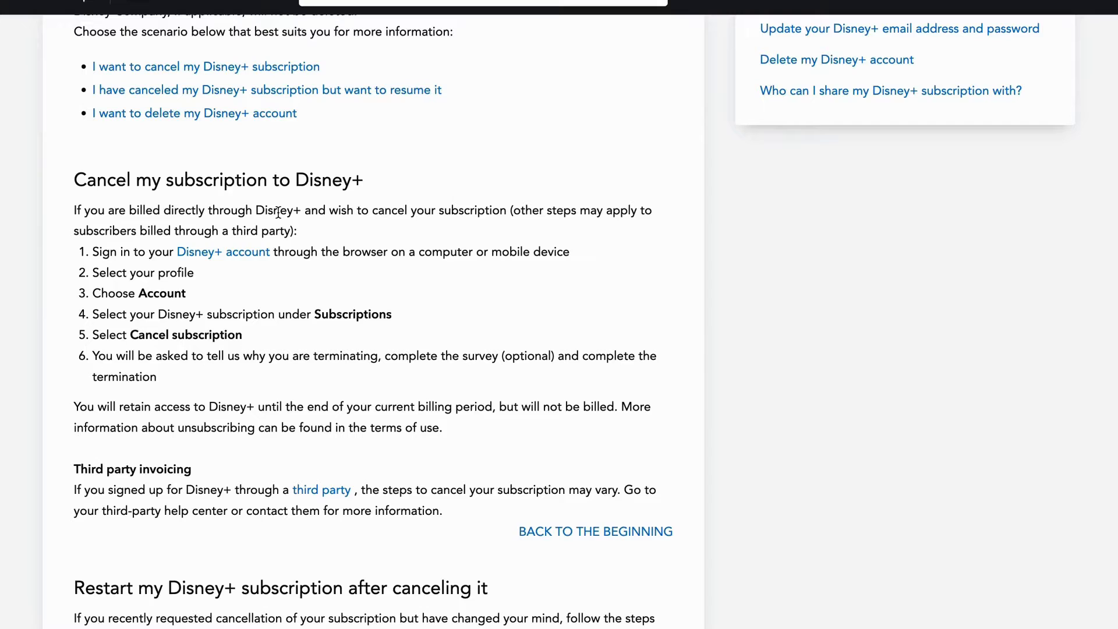
mouse_move(125, 292)
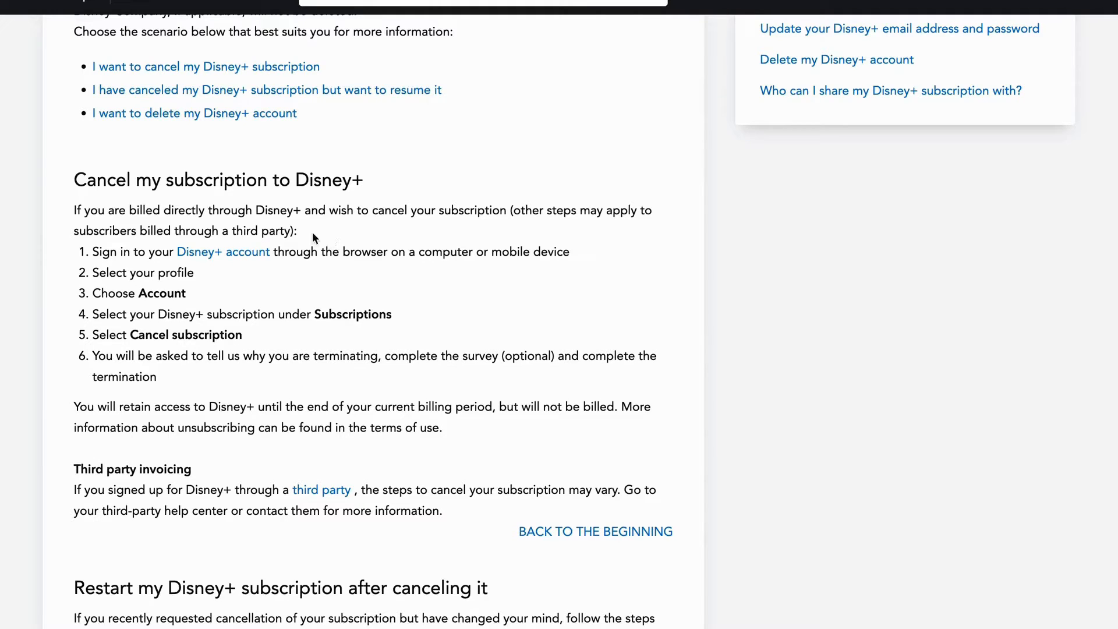
mouse_move(549, 190)
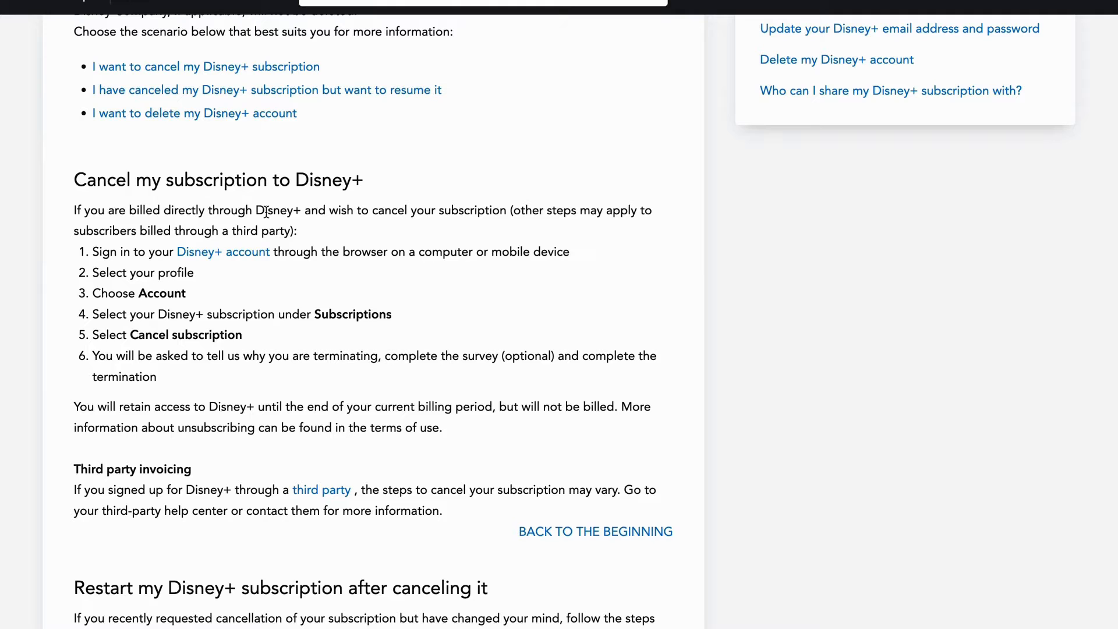
scroll(down, 3)
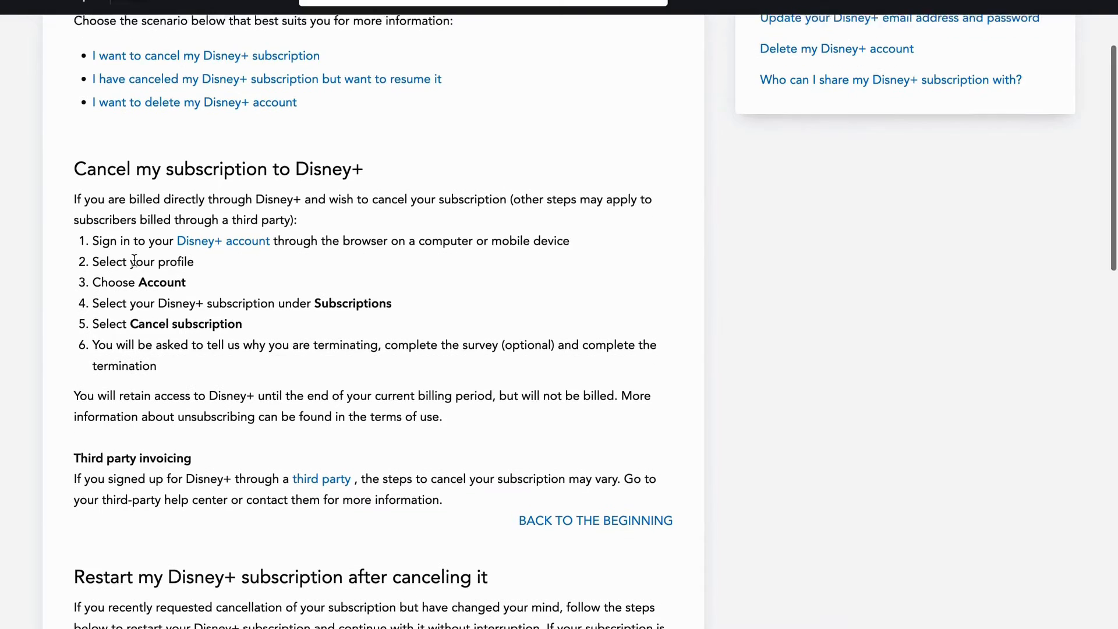
scroll(down, 3)
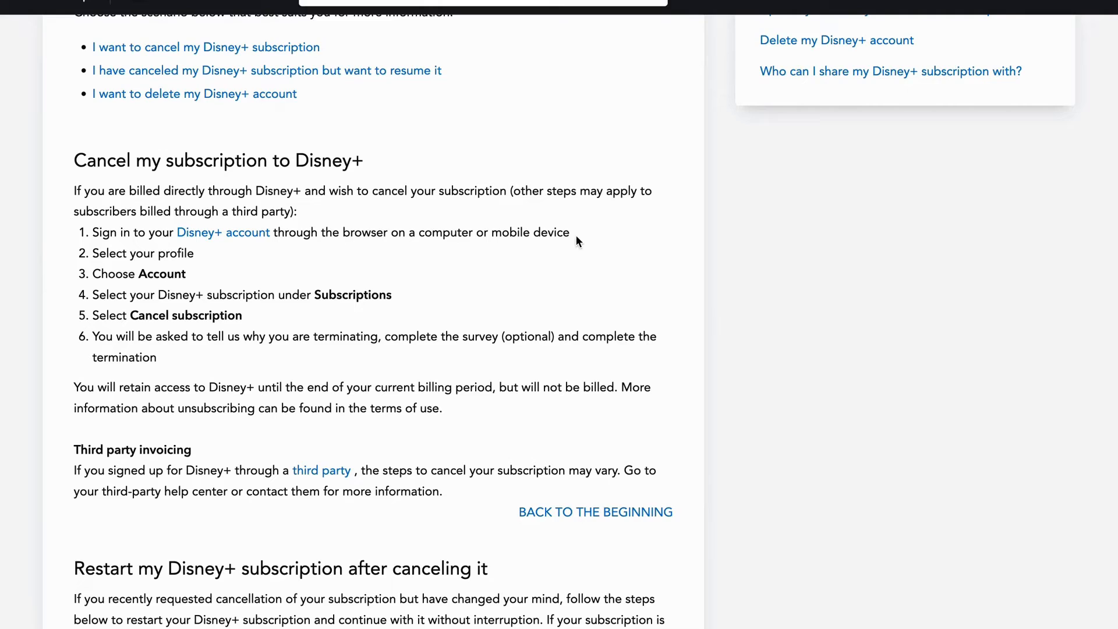
drag(92, 232, 569, 232)
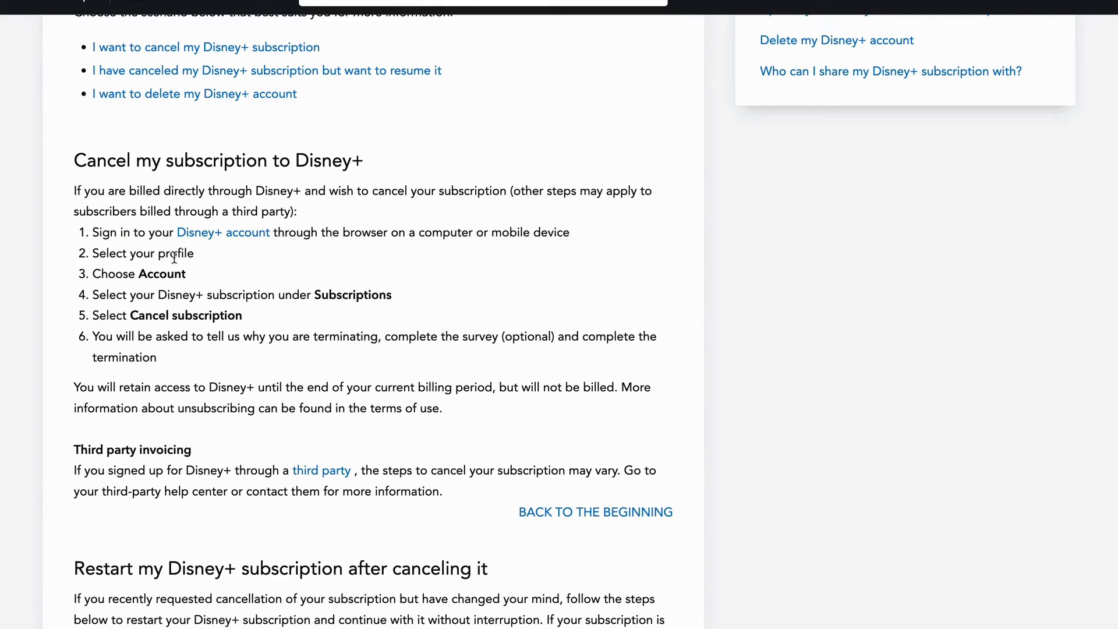
mouse_move(165, 281)
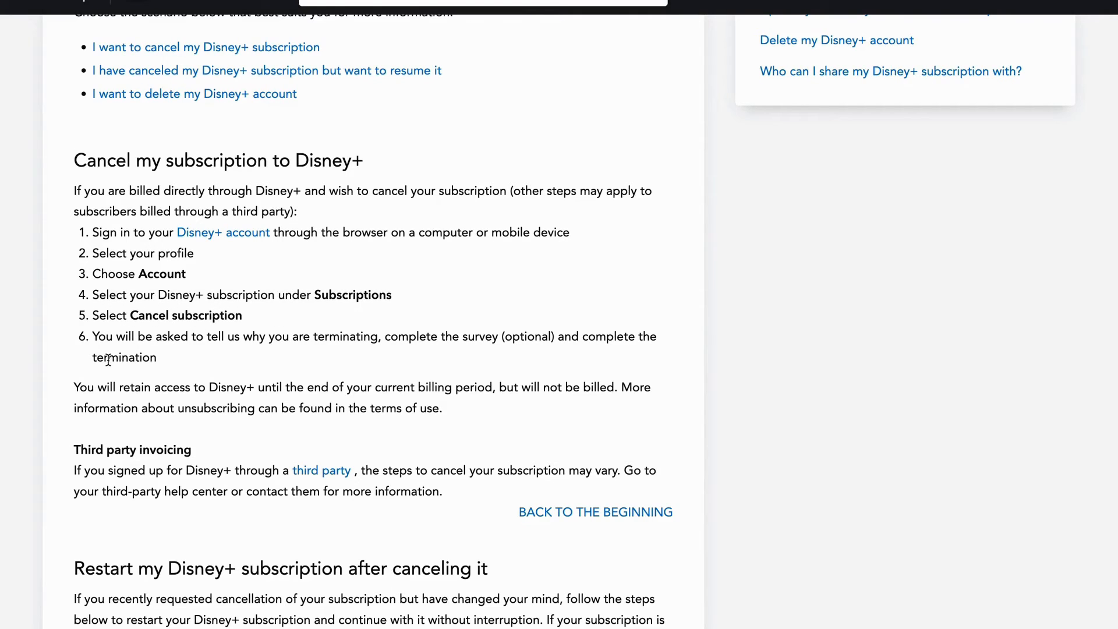
mouse_move(202, 355)
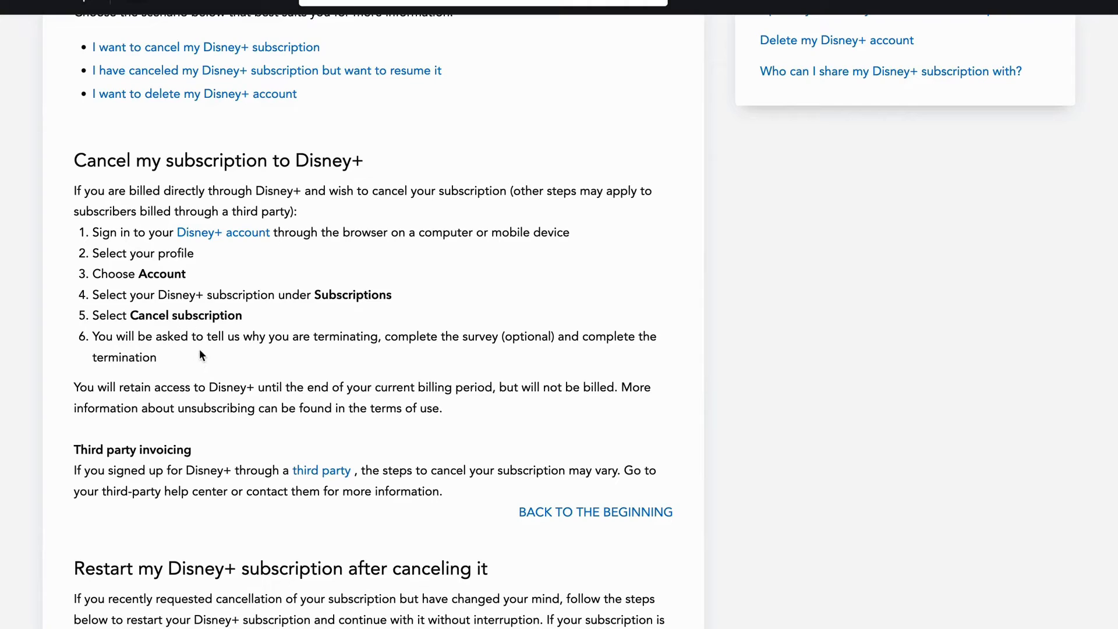
mouse_move(465, 359)
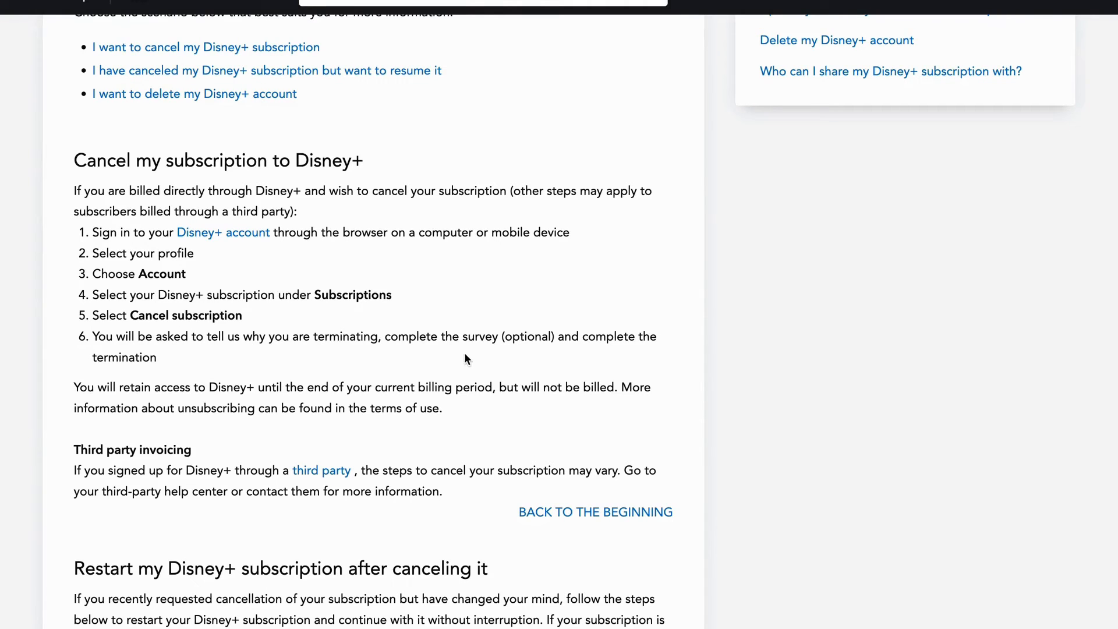
mouse_move(466, 355)
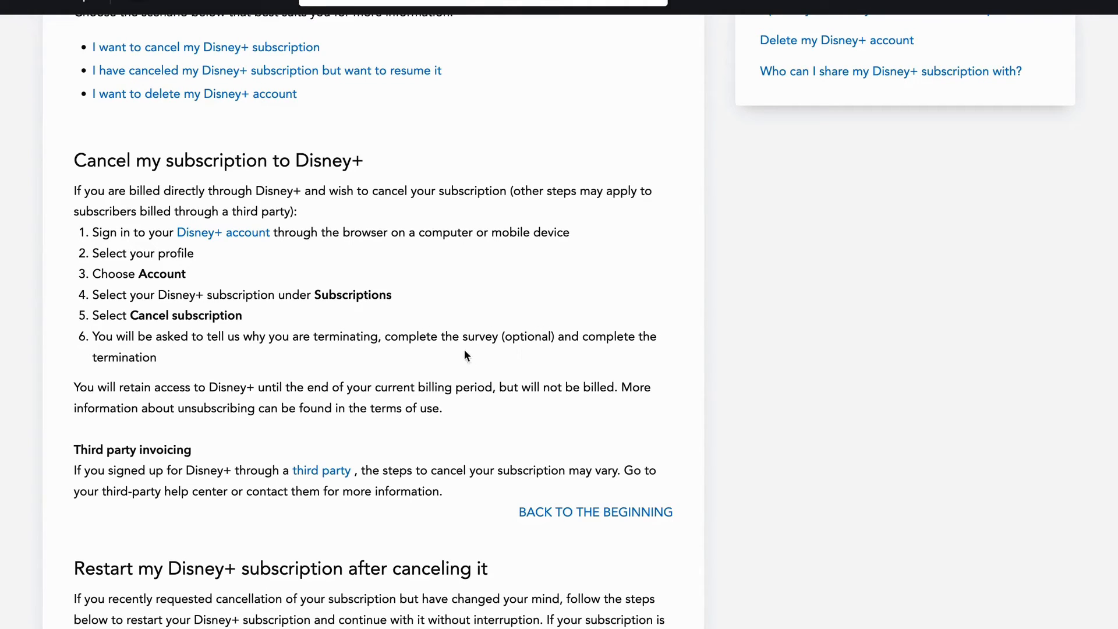